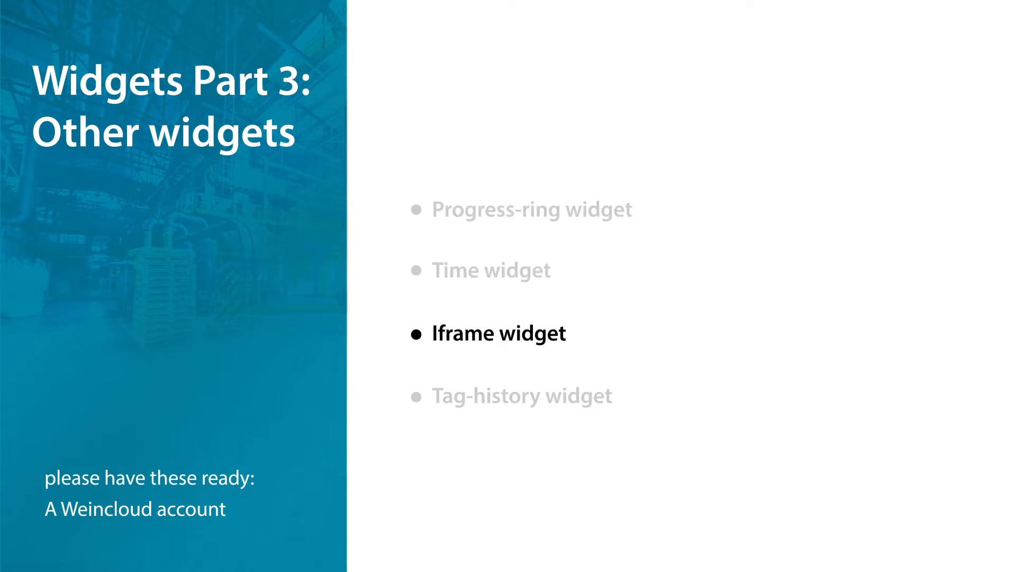
# Step: Place a progress-ring widget at the page centre and bind it to the machine2 temperature tag
pyautogui.press('Right')
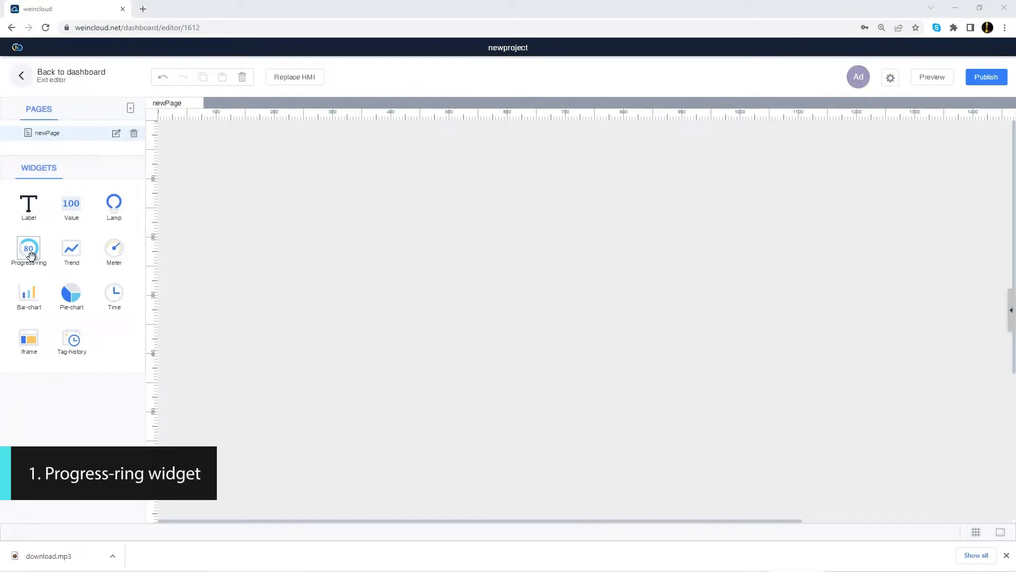
pyautogui.moveTo(29, 248); pyautogui.dragTo(502, 289)
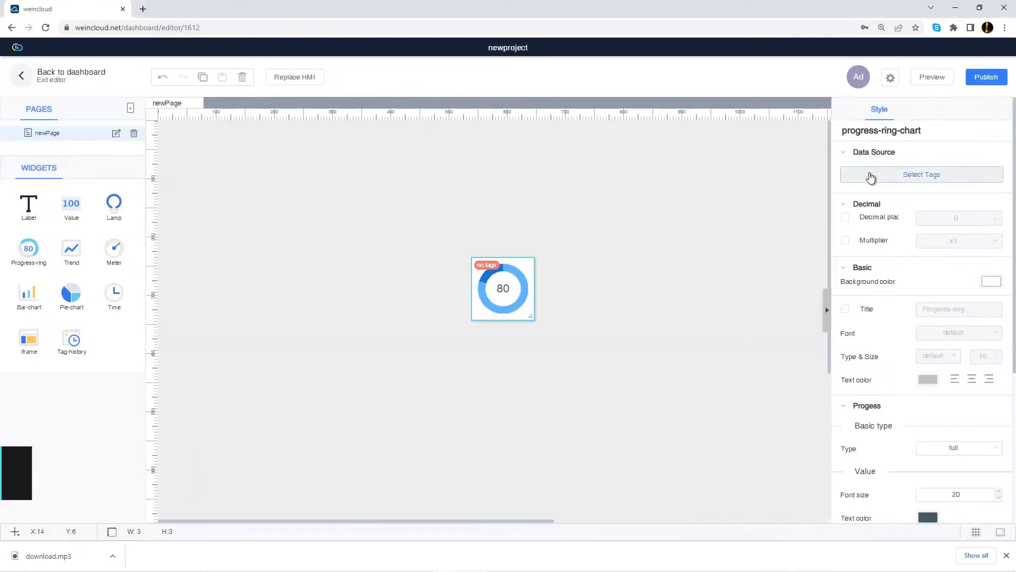
pyautogui.click(921, 175)
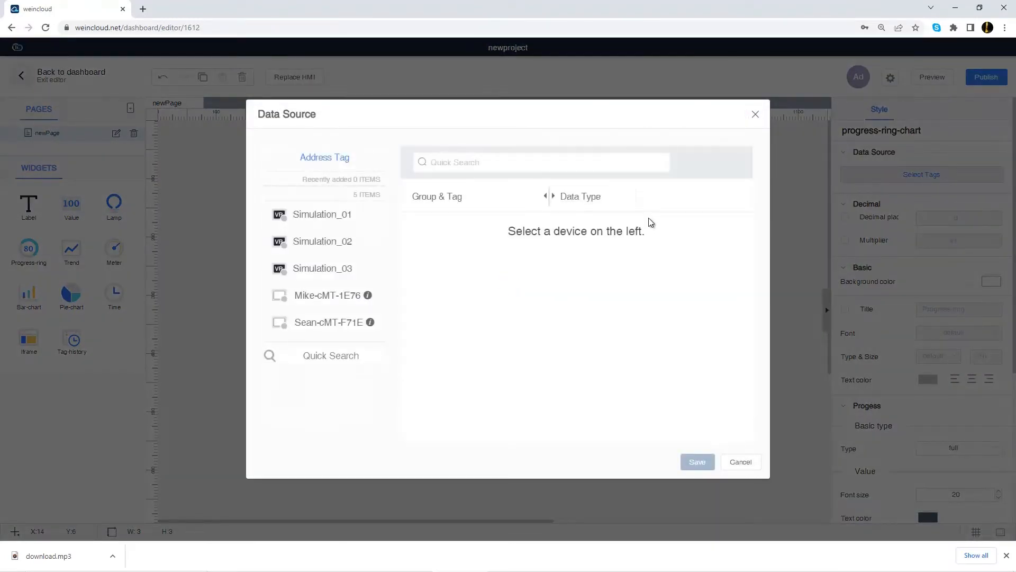
pyautogui.click(327, 295)
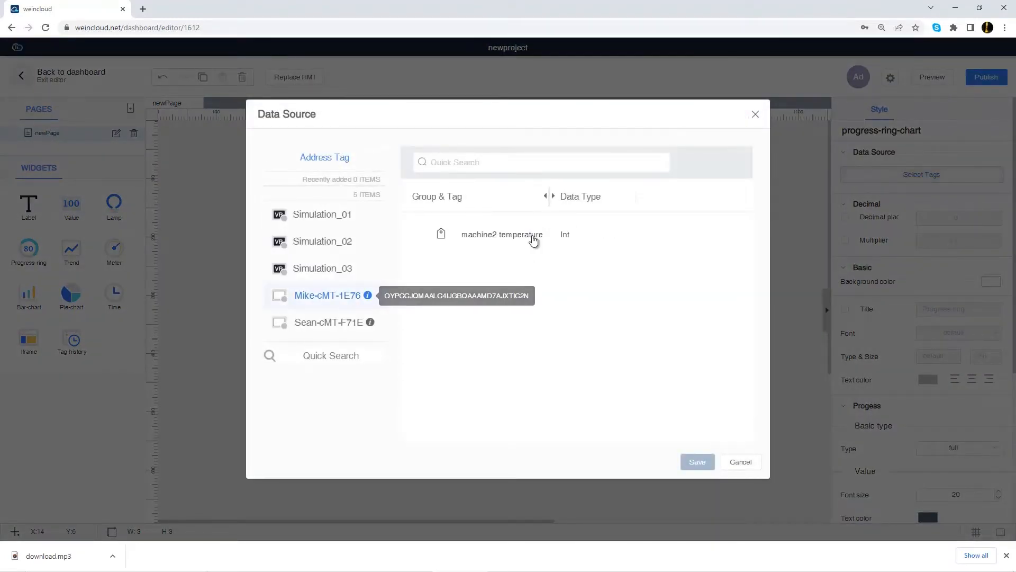
pyautogui.click(501, 234)
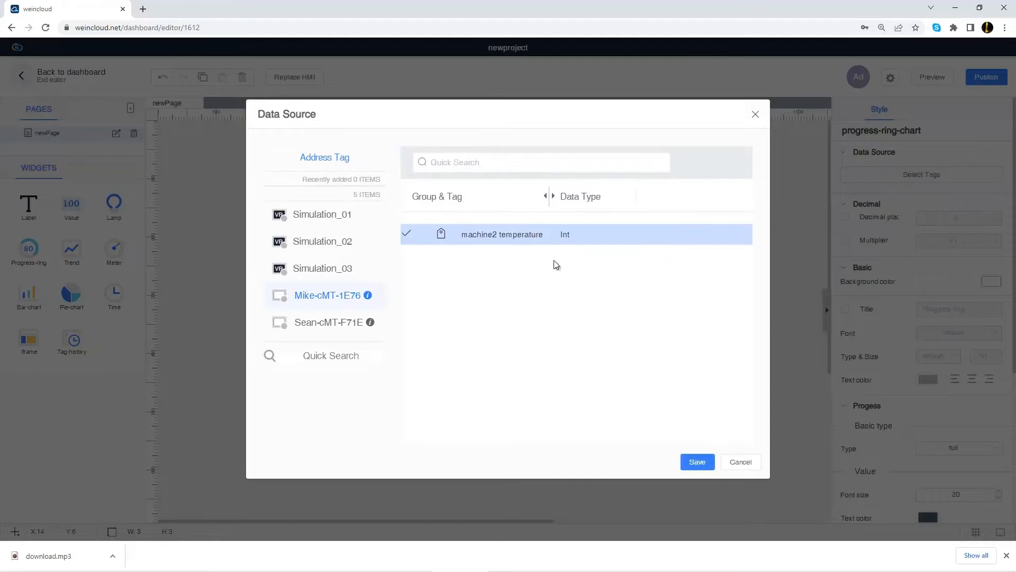
pyautogui.click(697, 462)
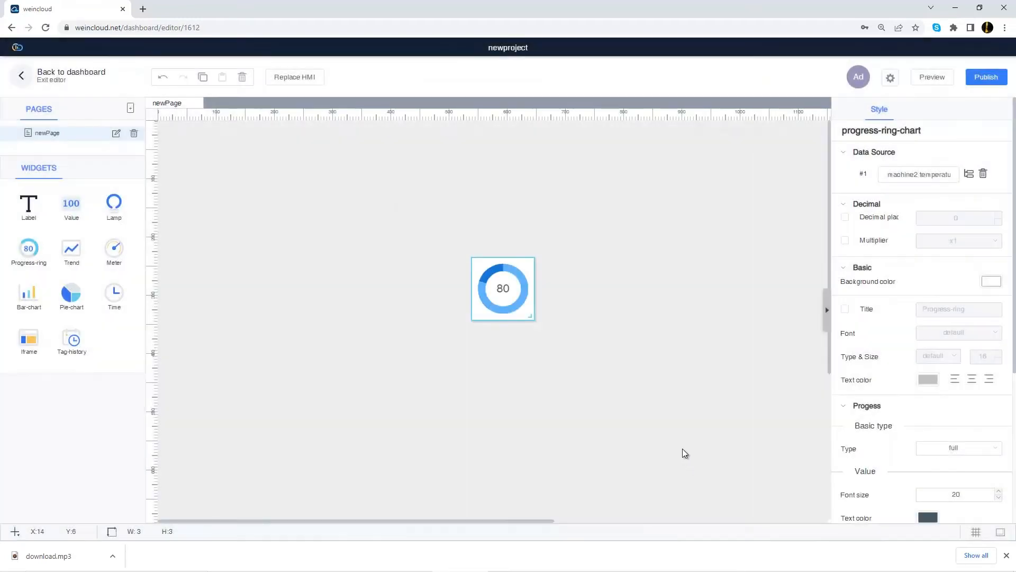
pyautogui.moveTo(850, 222)
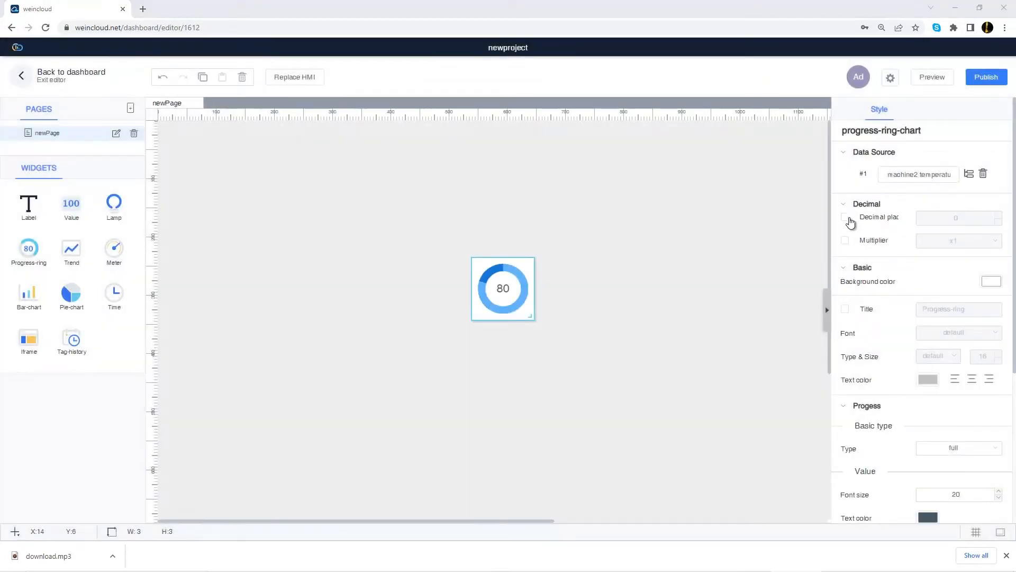
# Step: Turn on one decimal place and a x10 multiplier for the ring's value
pyautogui.click(845, 216)
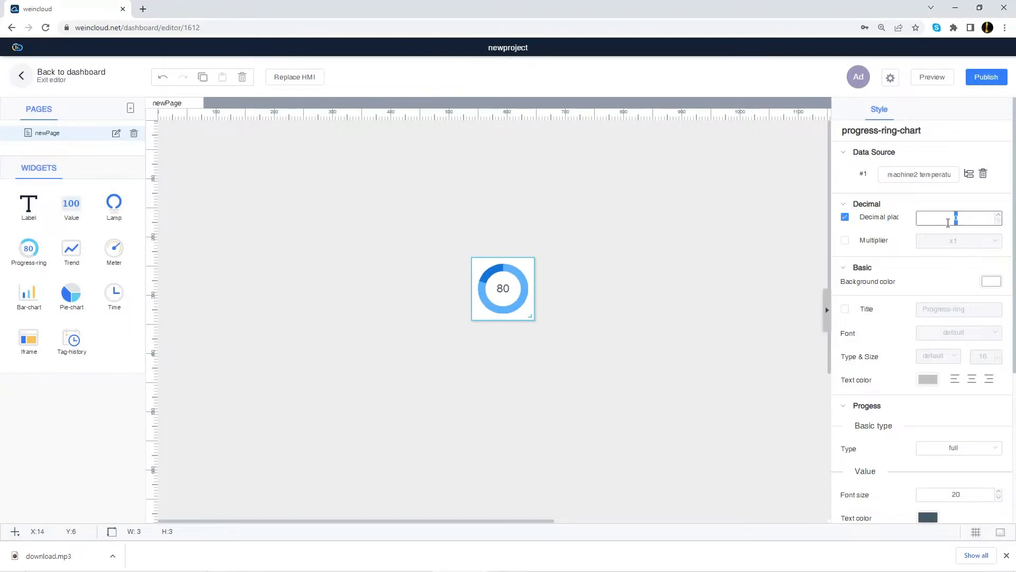
pyautogui.write('1')
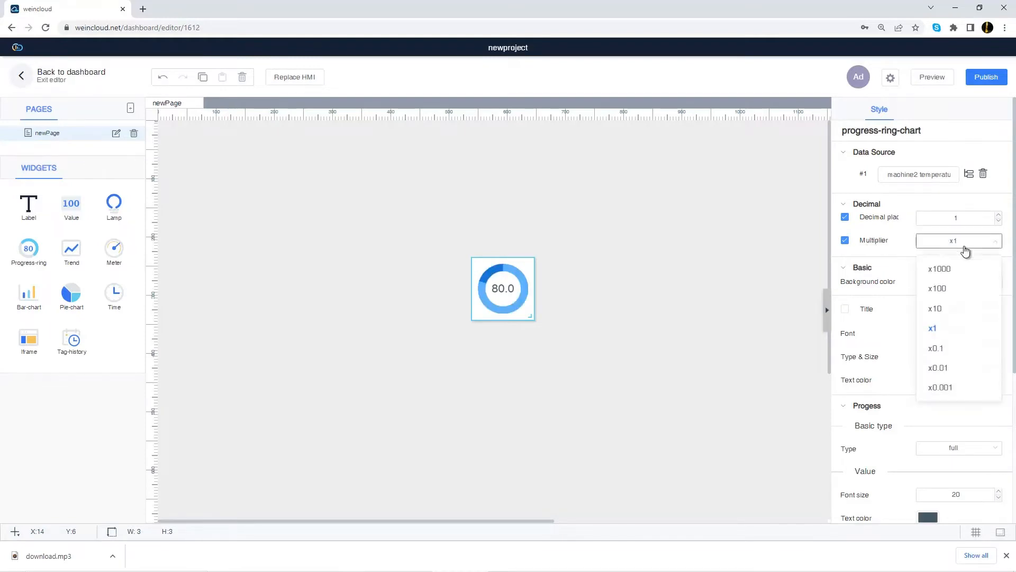
pyautogui.click(934, 309)
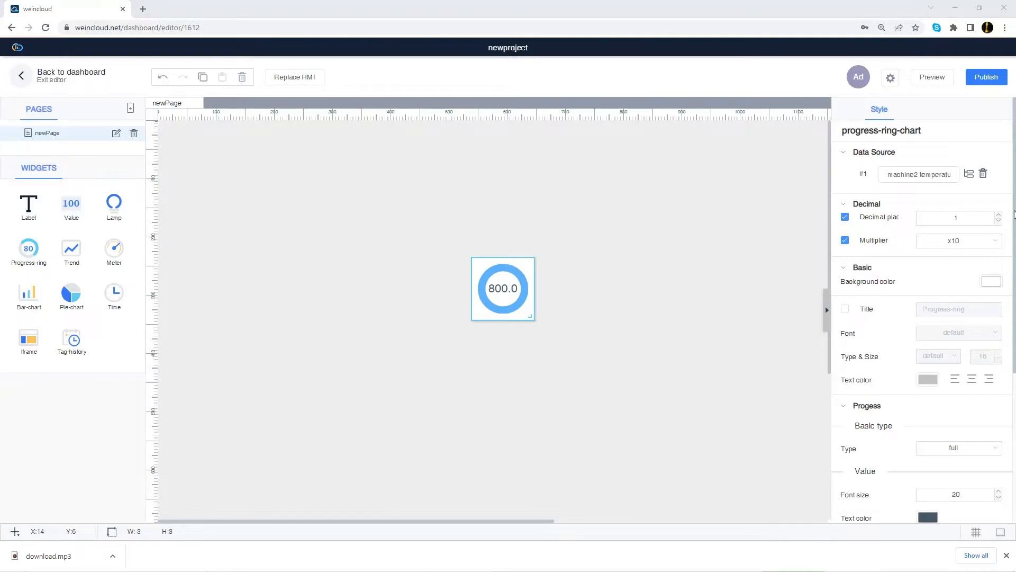
# Step: Set the ring's inner radius to 80, maximum value to 200, and show a unit
pyautogui.scroll(-3)
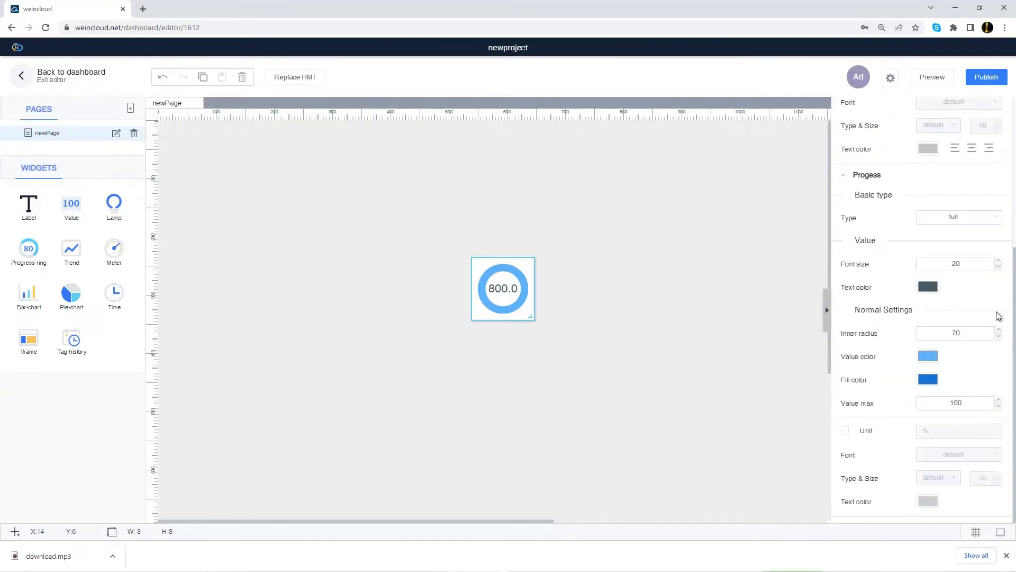
pyautogui.click(956, 333)
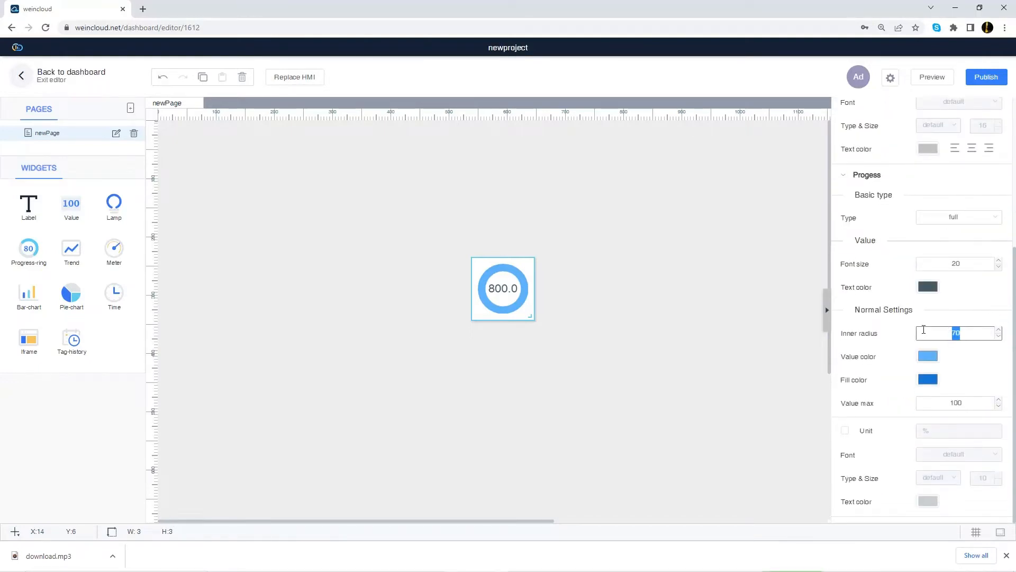
pyautogui.write('80')
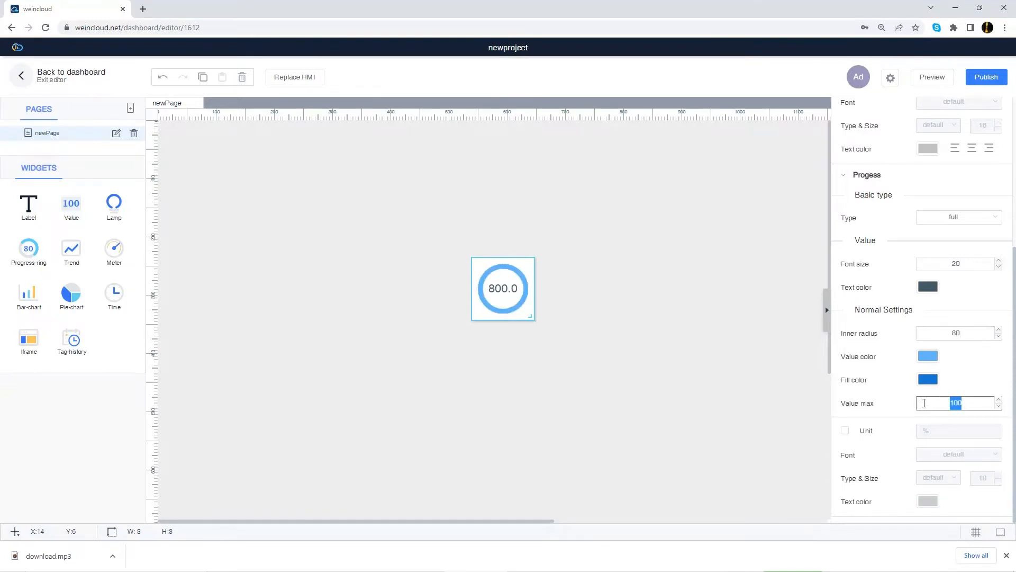
pyautogui.write('200')
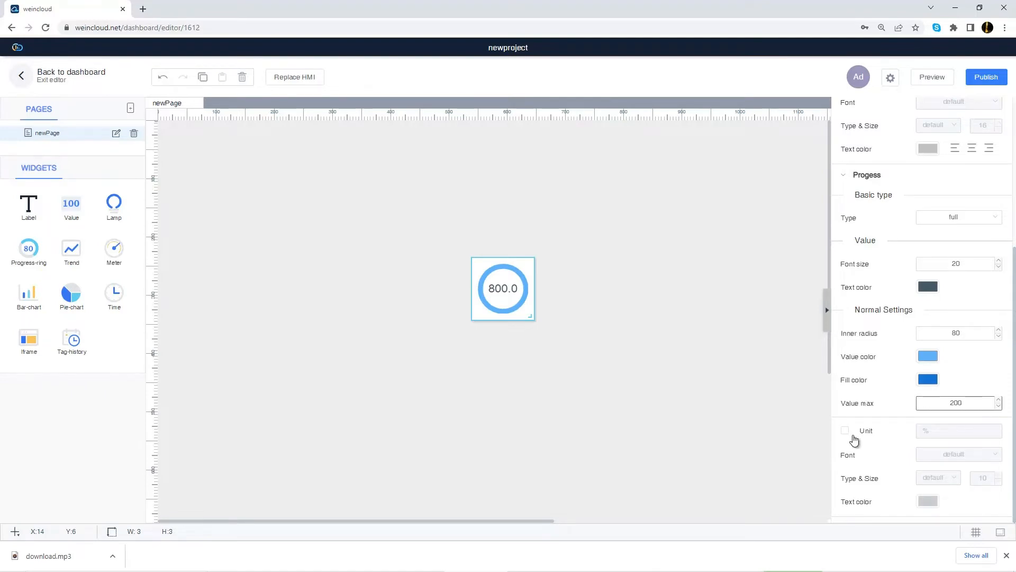
pyautogui.click(845, 430)
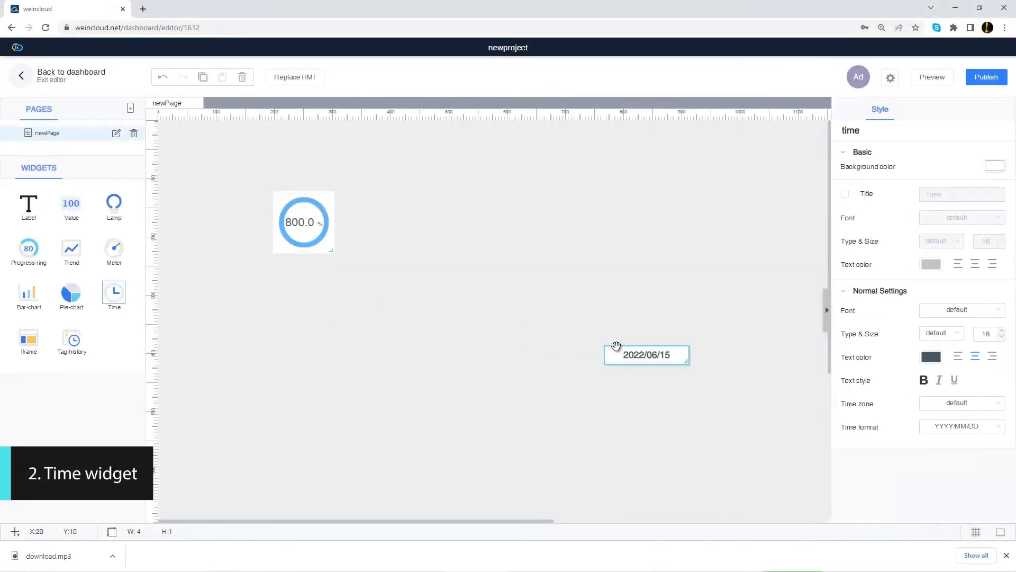
# Step: Set the time widget to the Alaska time zone with DD/MM/YYYY date format
pyautogui.click(961, 403)
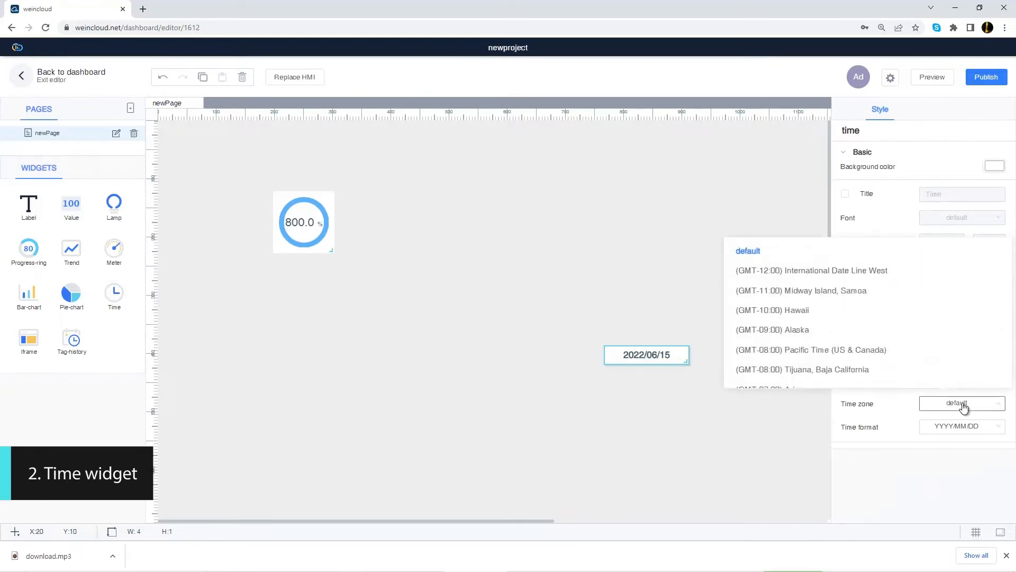
pyautogui.click(772, 330)
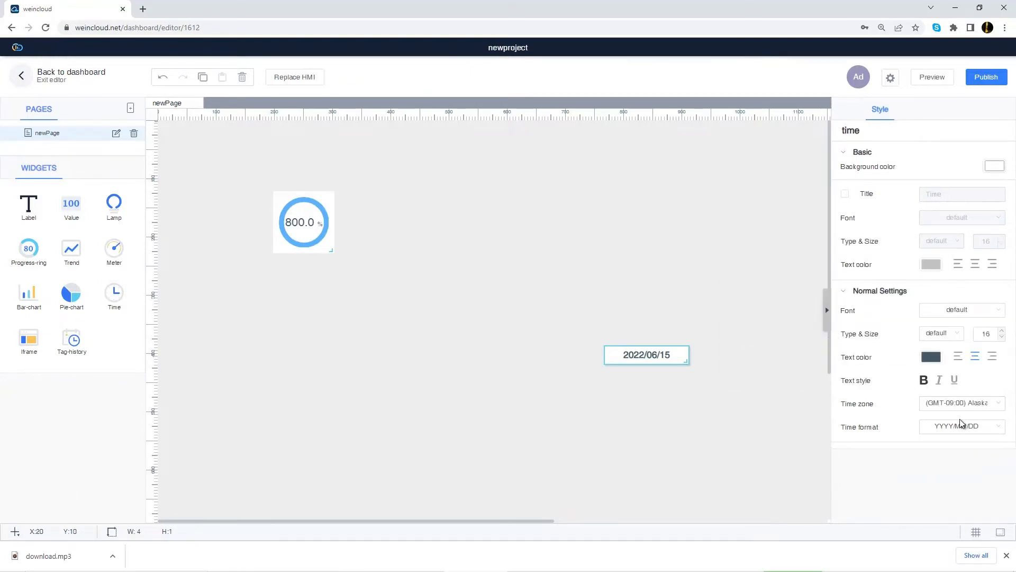
pyautogui.click(961, 426)
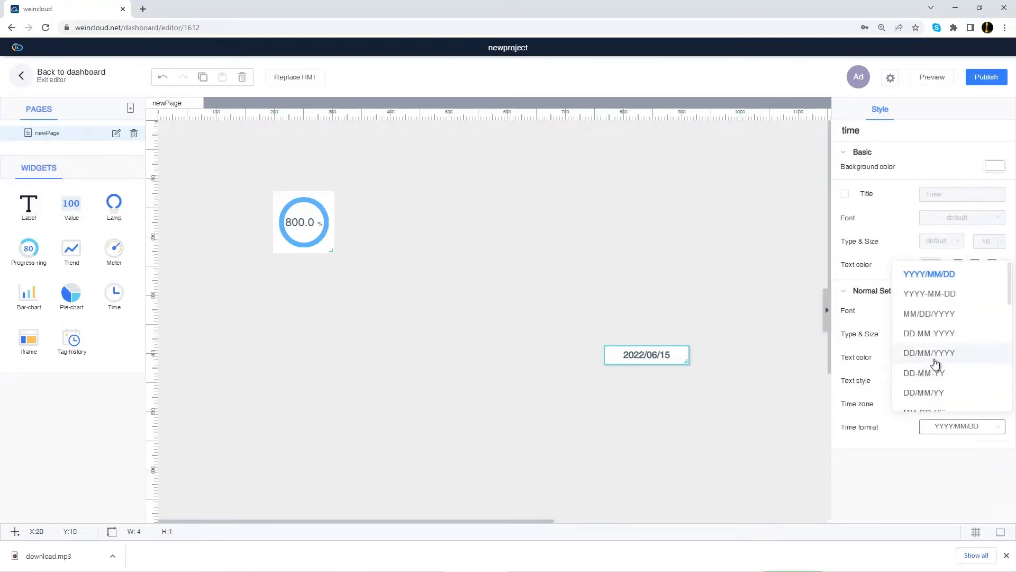
pyautogui.click(929, 352)
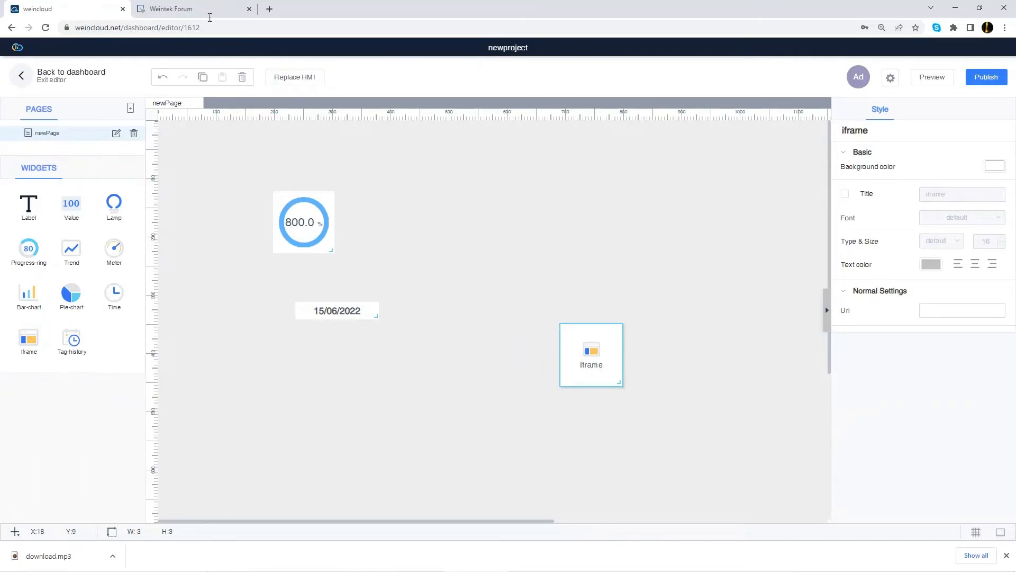
# Step: Copy the forum.weintek.com address from the Weintek Forum browser tab
pyautogui.click(175, 8)
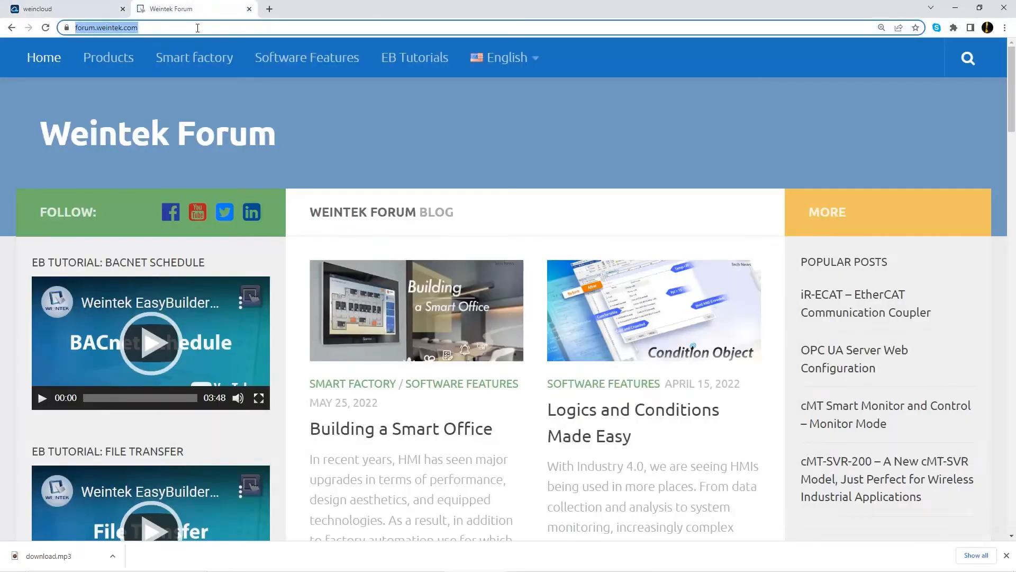
pyautogui.click(64, 8)
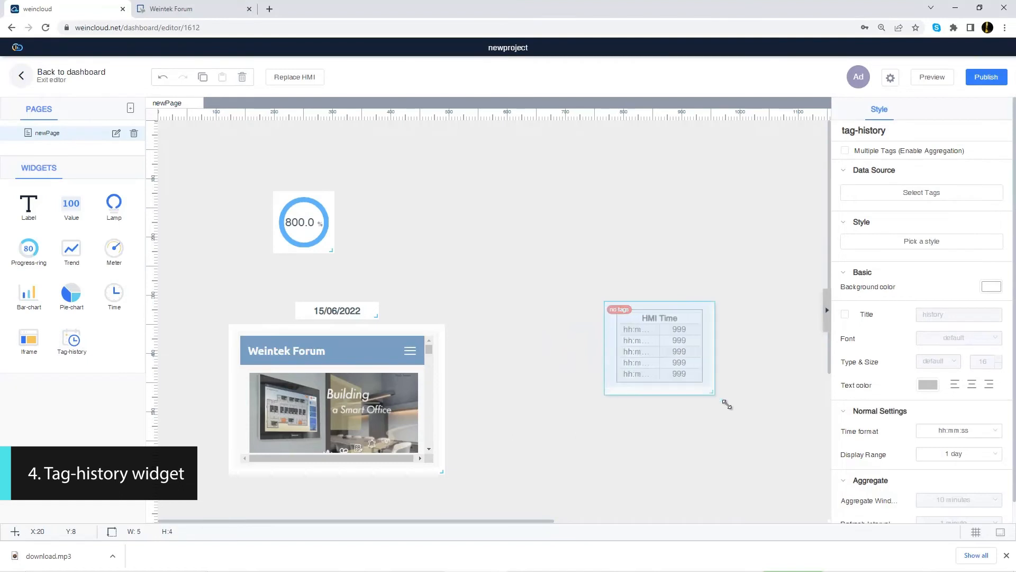
# Step: Enlarge the tag-history table, enable Multiple Tags, and add machine2 temperature and machine 1 electricity tags
pyautogui.moveTo(713, 402); pyautogui.dragTo(752, 428)
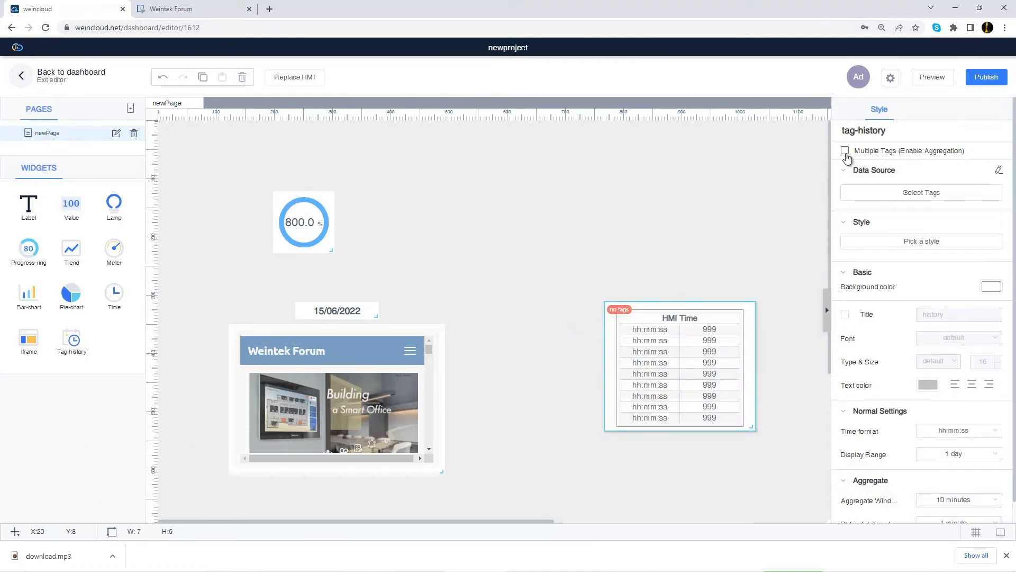
pyautogui.click(845, 151)
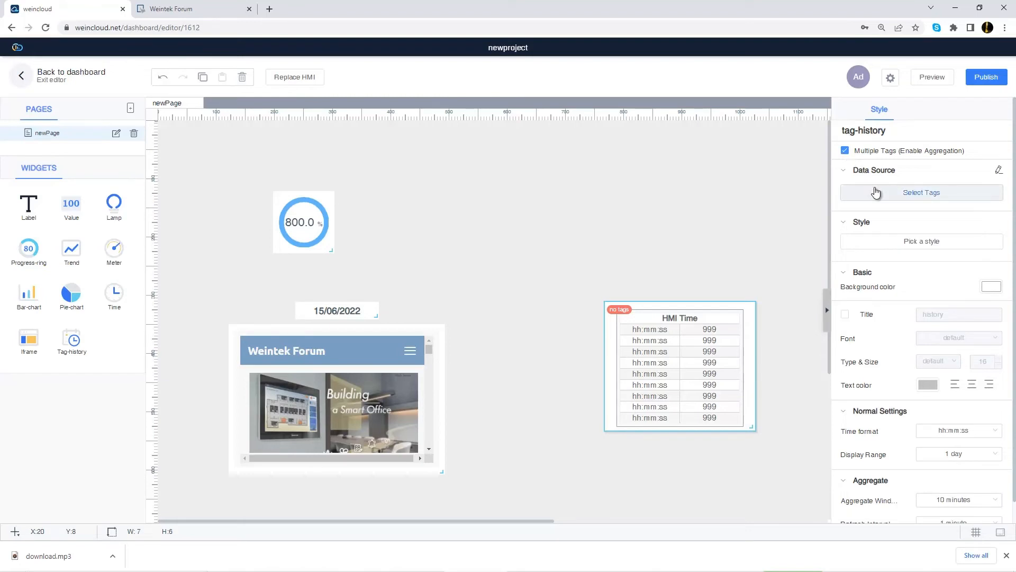
pyautogui.click(920, 191)
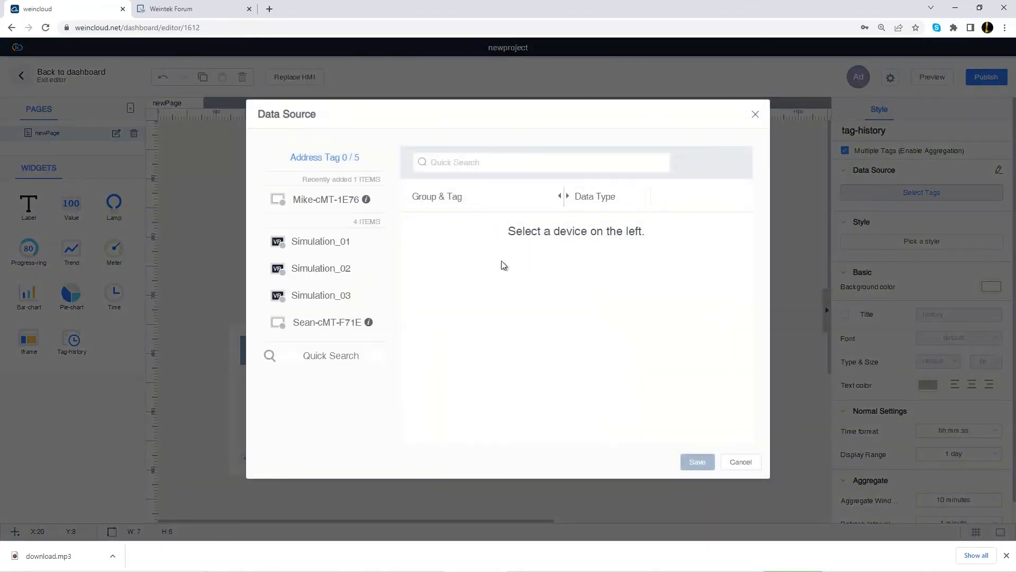
pyautogui.click(326, 199)
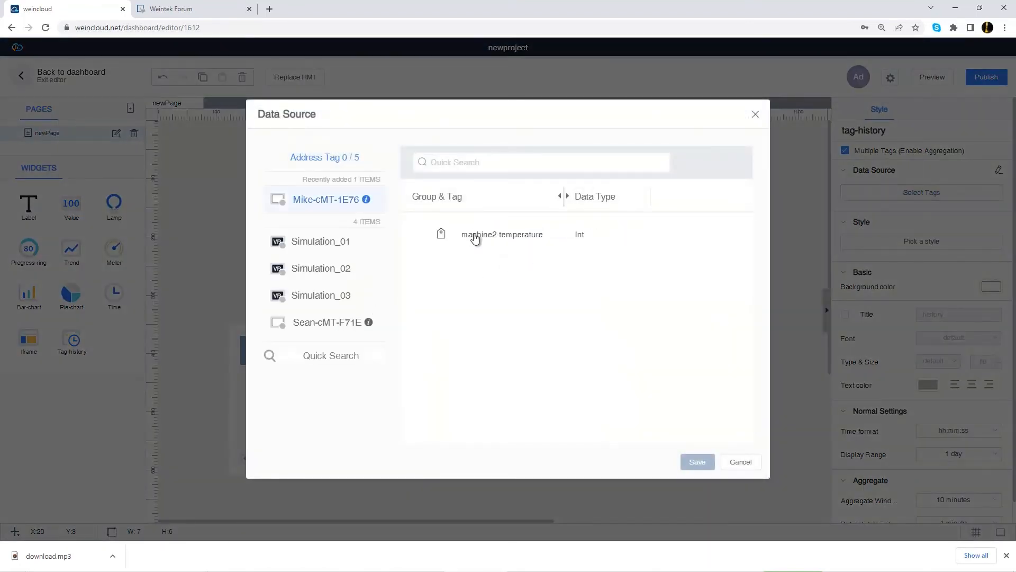
pyautogui.click(502, 234)
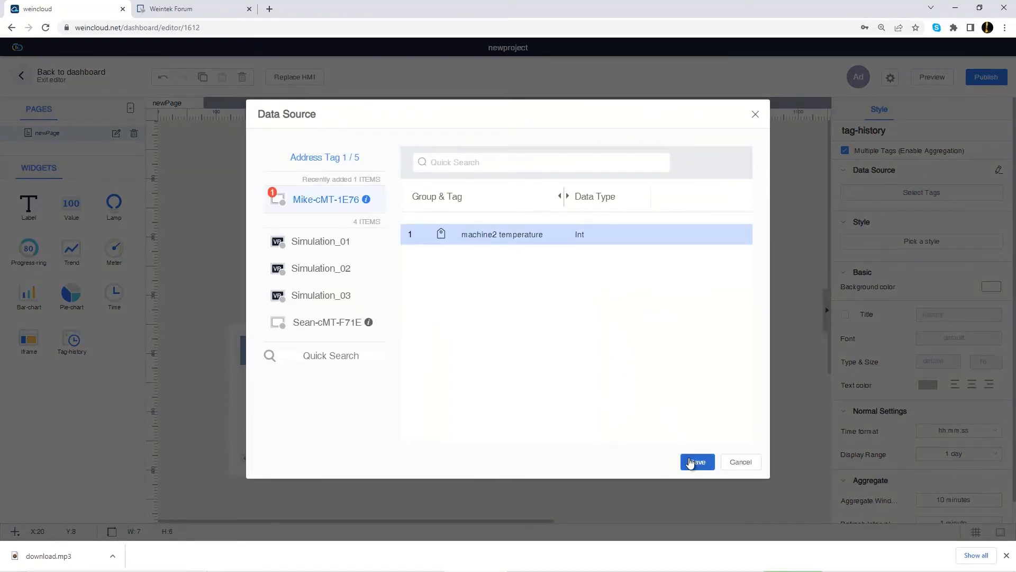
pyautogui.click(697, 462)
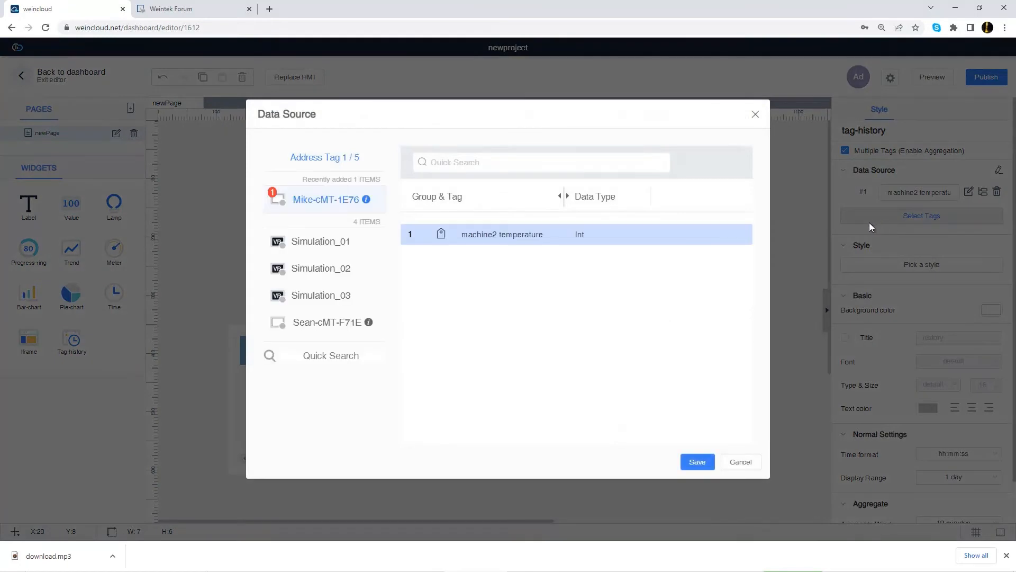
pyautogui.click(327, 322)
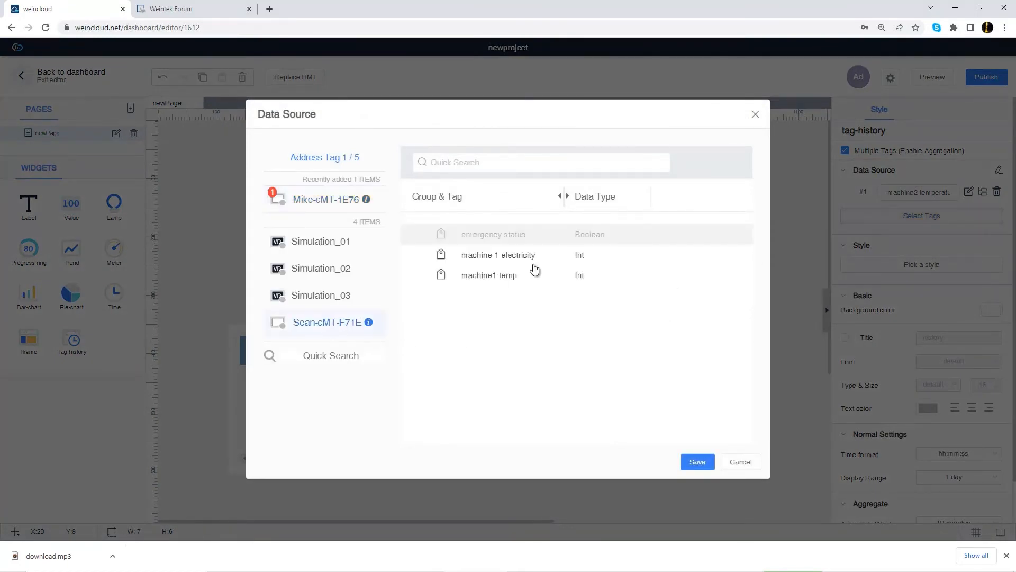
pyautogui.click(498, 254)
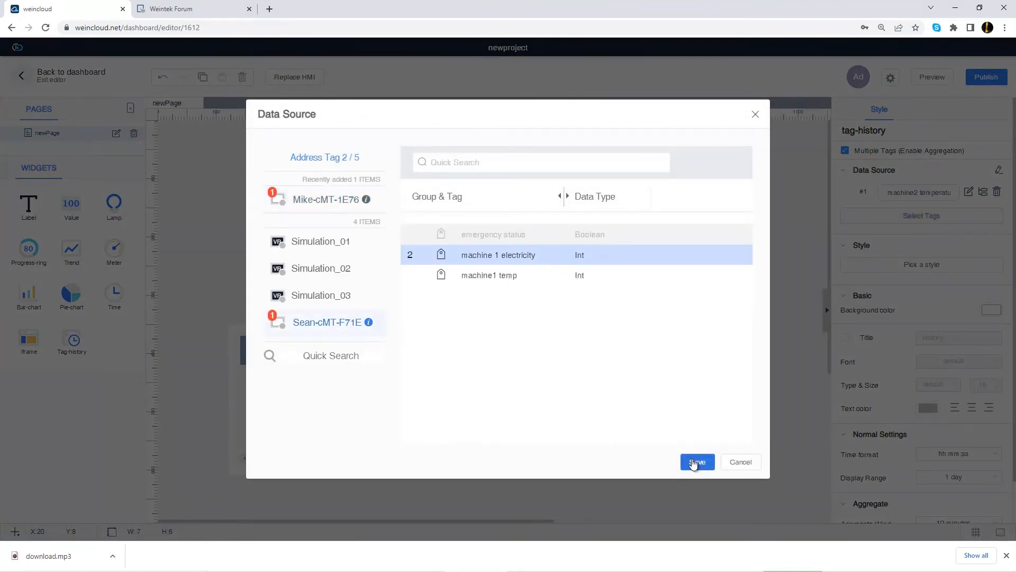
pyautogui.click(697, 461)
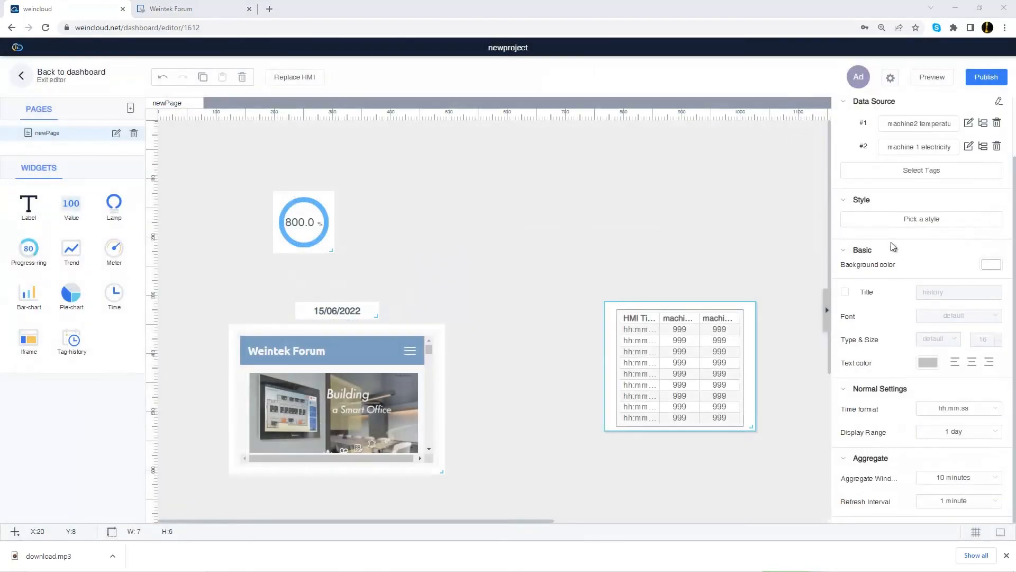
# Step: Apply the Tangerine table style and choose an 8-hour display range
pyautogui.click(920, 219)
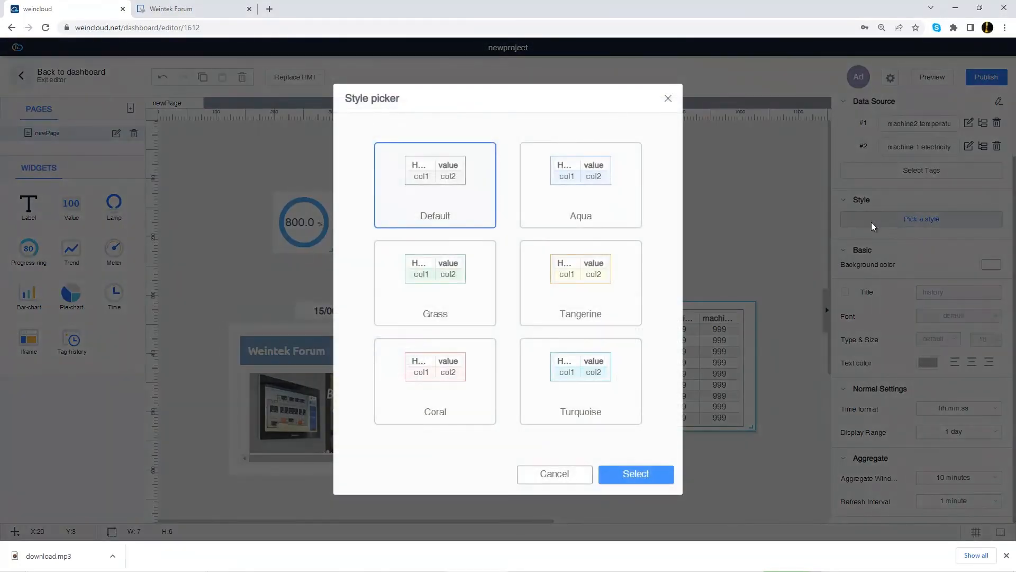
pyautogui.click(580, 283)
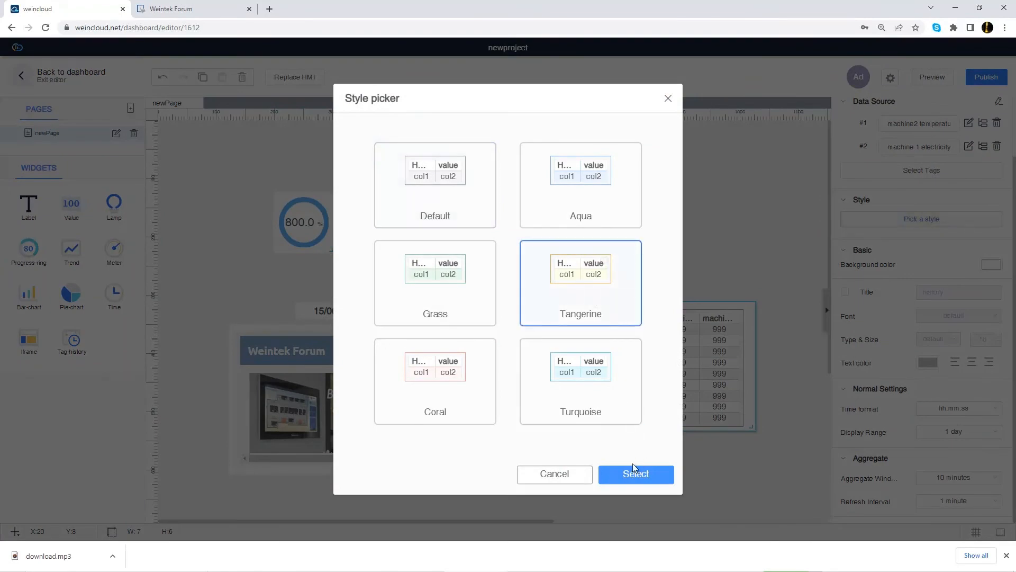
pyautogui.click(635, 474)
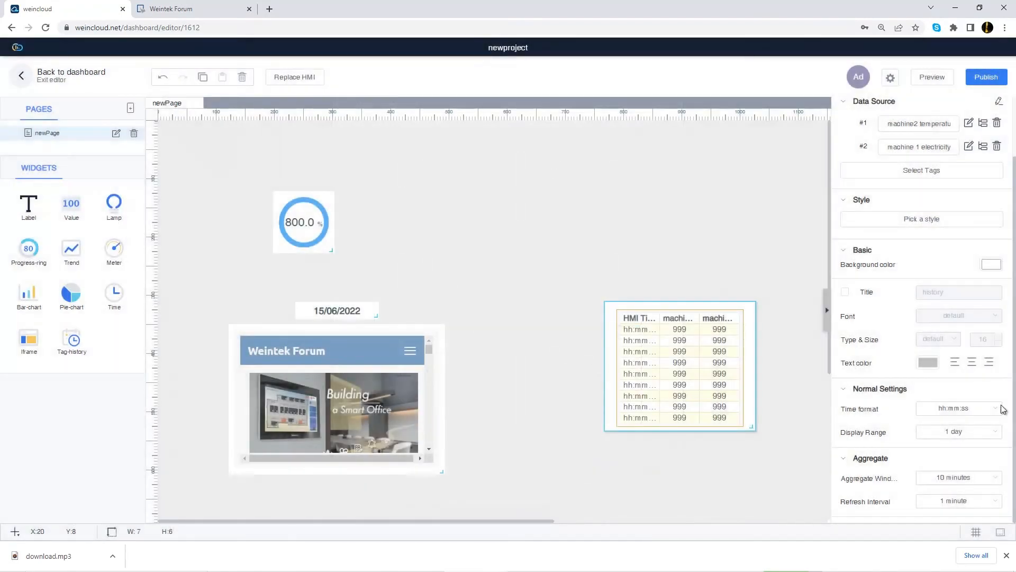
pyautogui.click(959, 432)
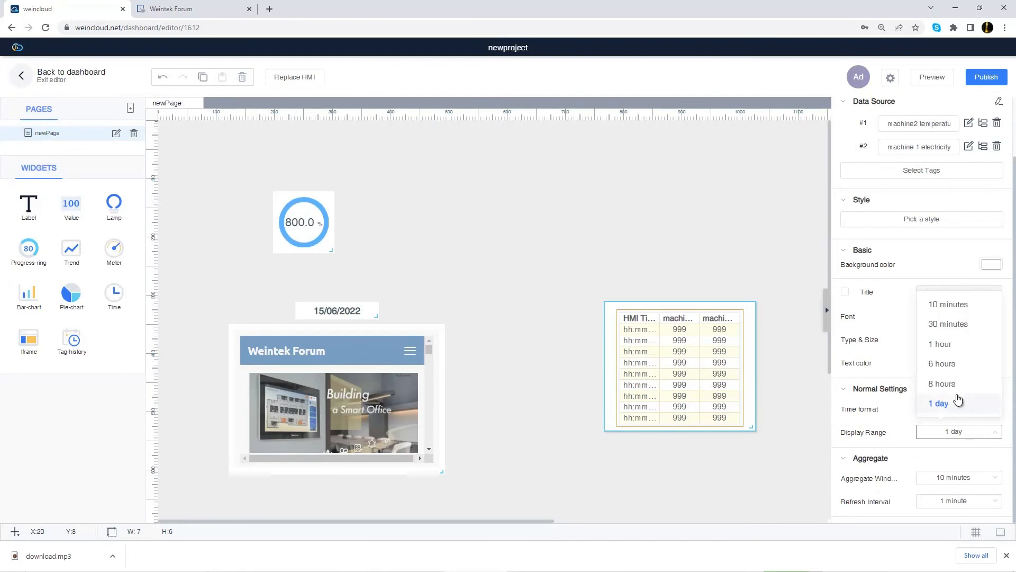
pyautogui.click(942, 383)
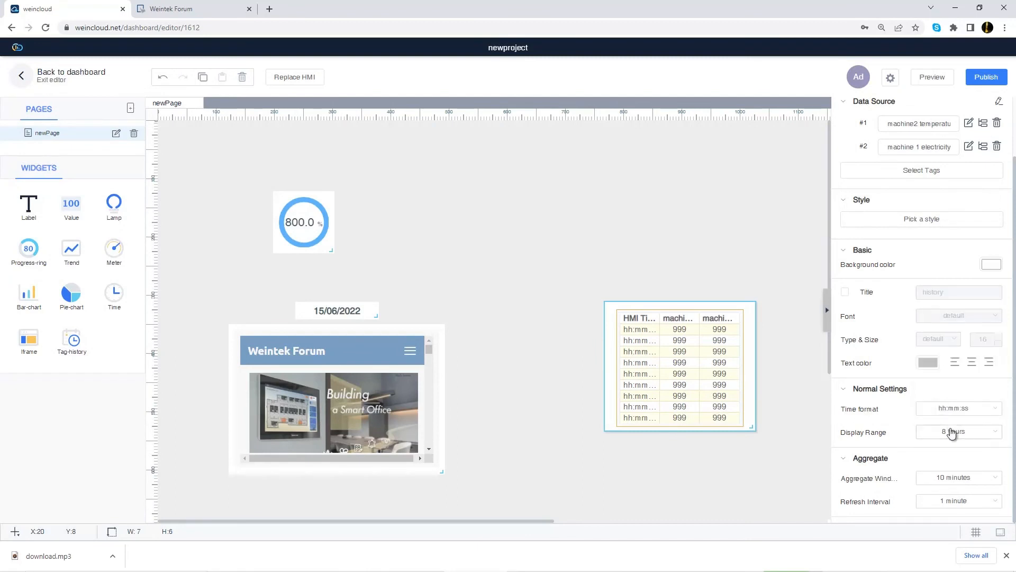